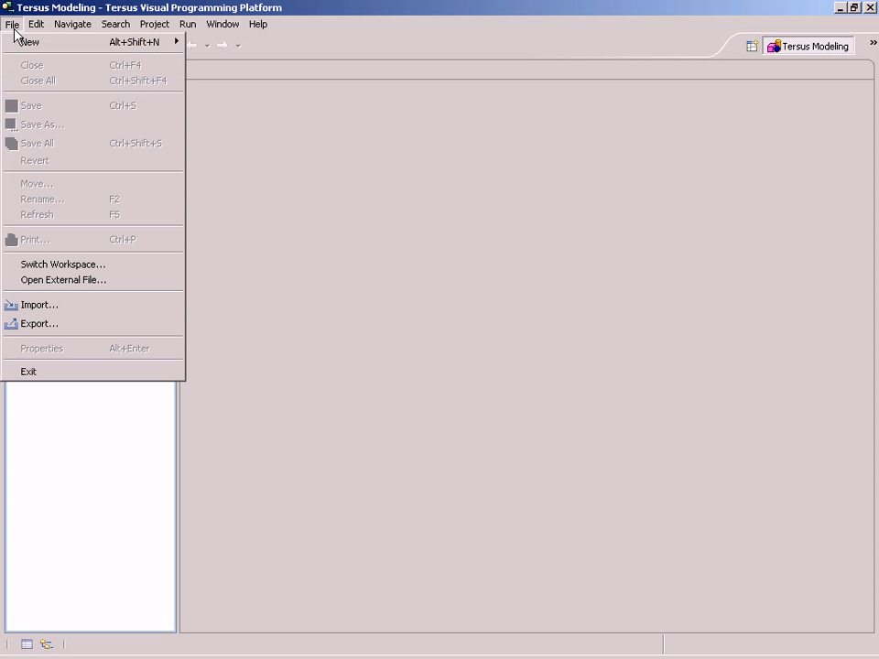
{"action": "mouse_move", "coordinate": [29, 42]}
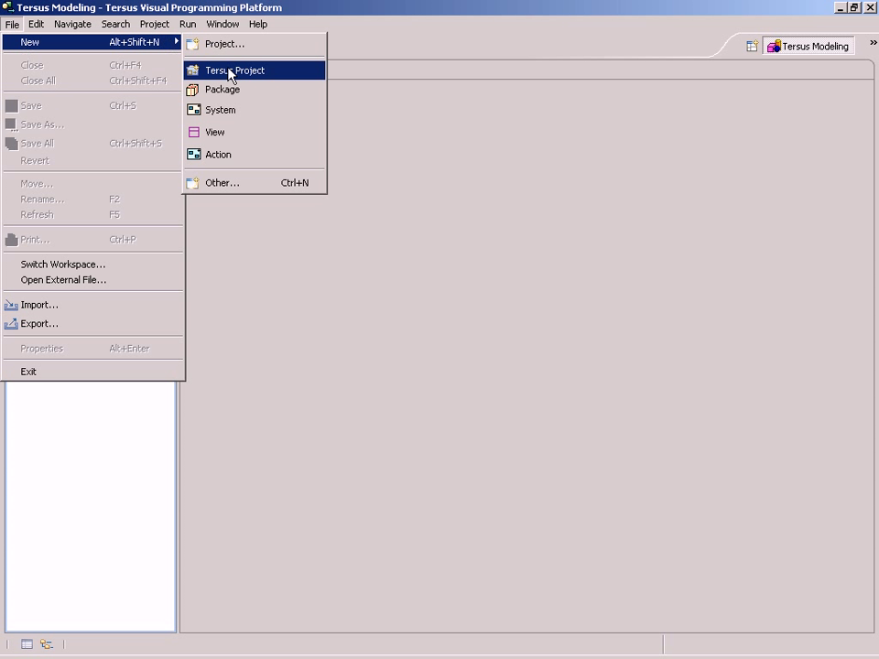
Create a new Tersus project named Clinic via File > New > Tersus Project
{"action": "left_click", "coordinate": [234, 70]}
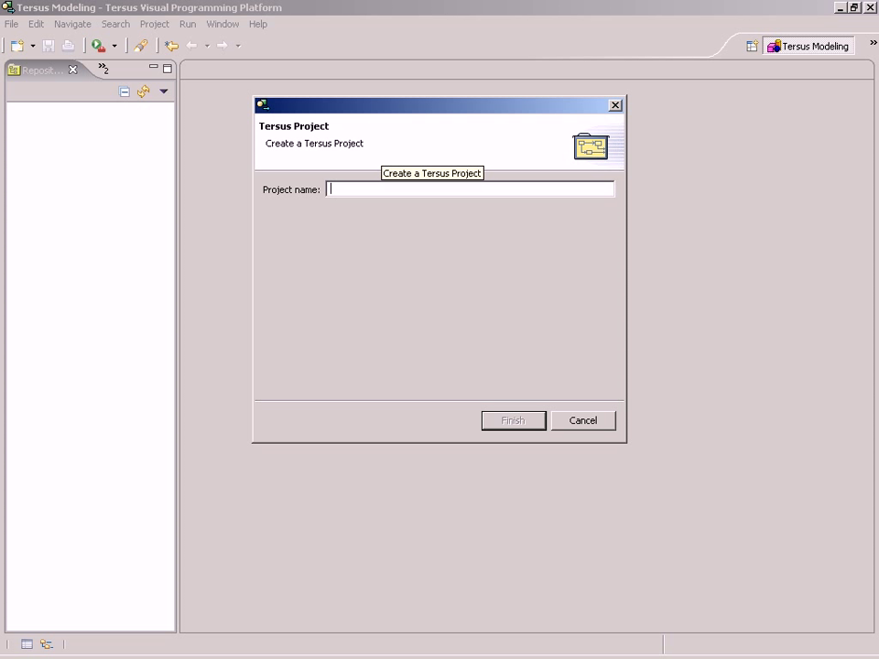
{"action": "type", "text": "Clinic"}
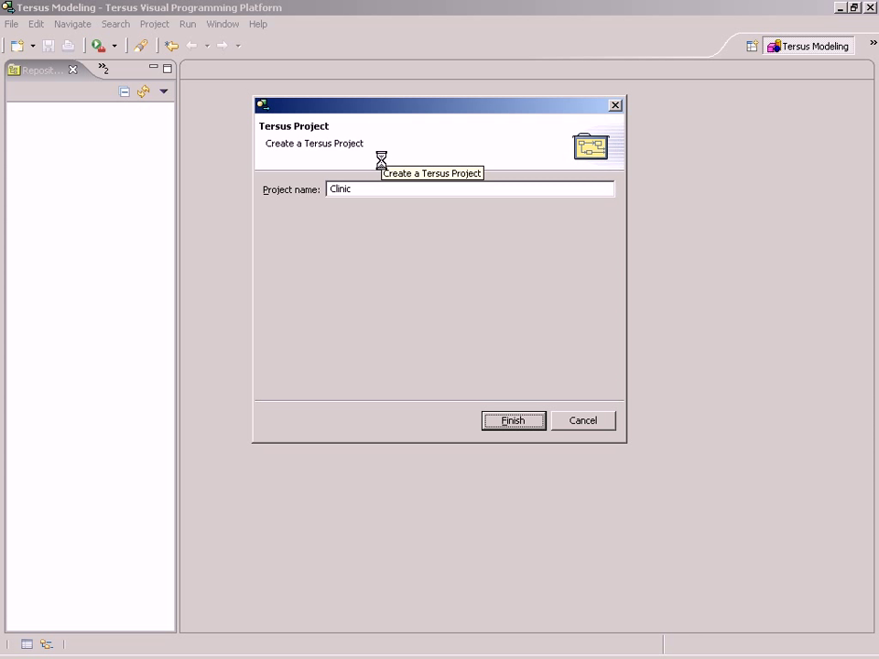
{"action": "left_click", "coordinate": [513, 420]}
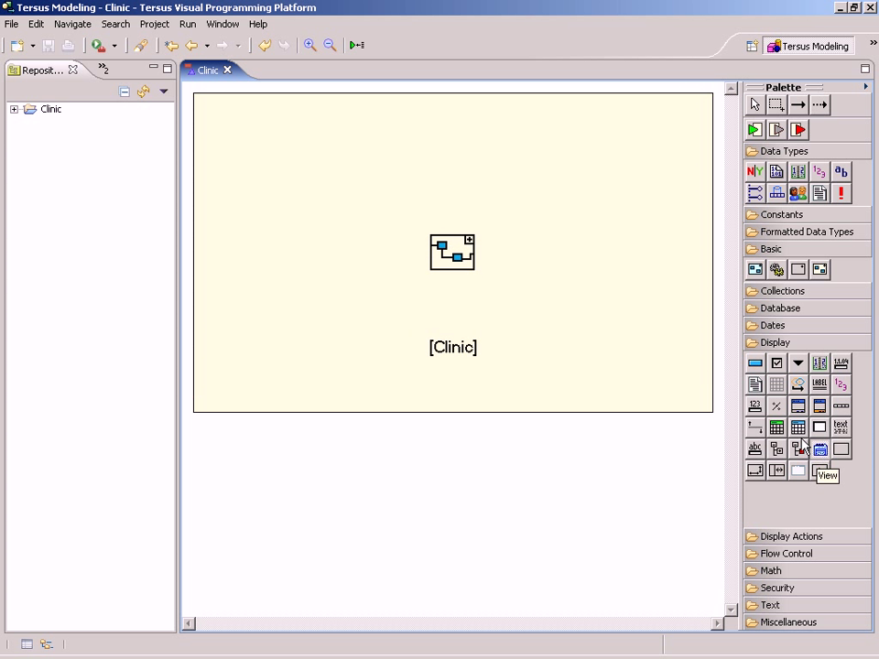
Drop View elements onto the Clinic diagram and name them Patients, Doctors and Treatments
{"action": "left_click_drag", "start_coordinate": [224, 209], "coordinate": [349, 297]}
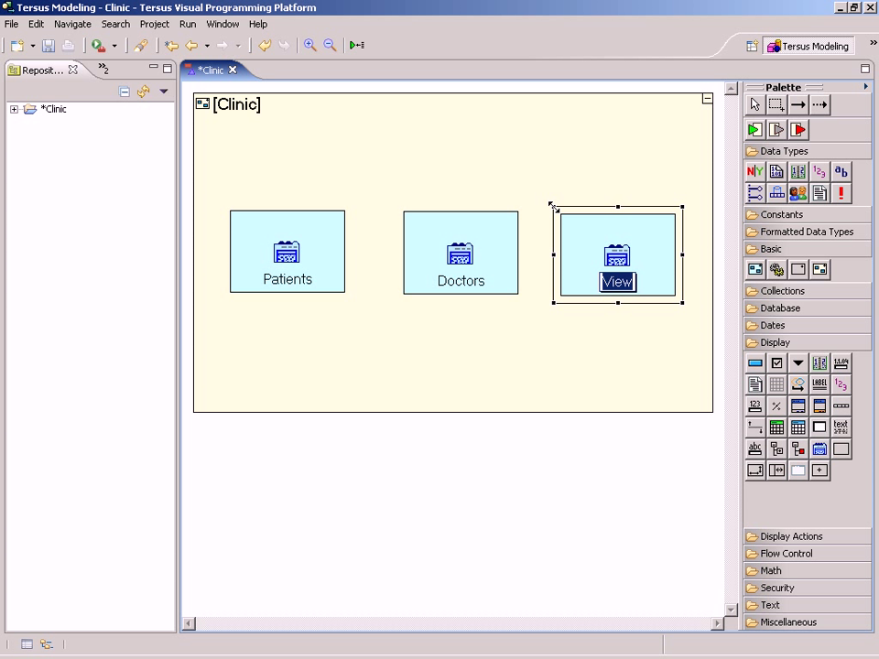
{"action": "type", "text": "reatments"}
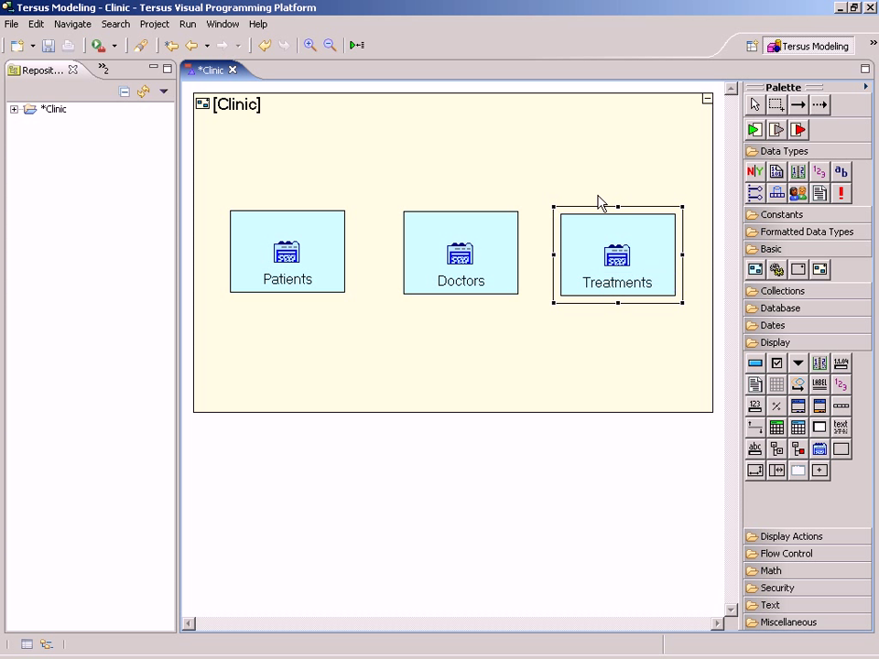
Save Clinic, show the Application Server panel and run Clinic in the browser
{"action": "left_click", "coordinate": [48, 43]}
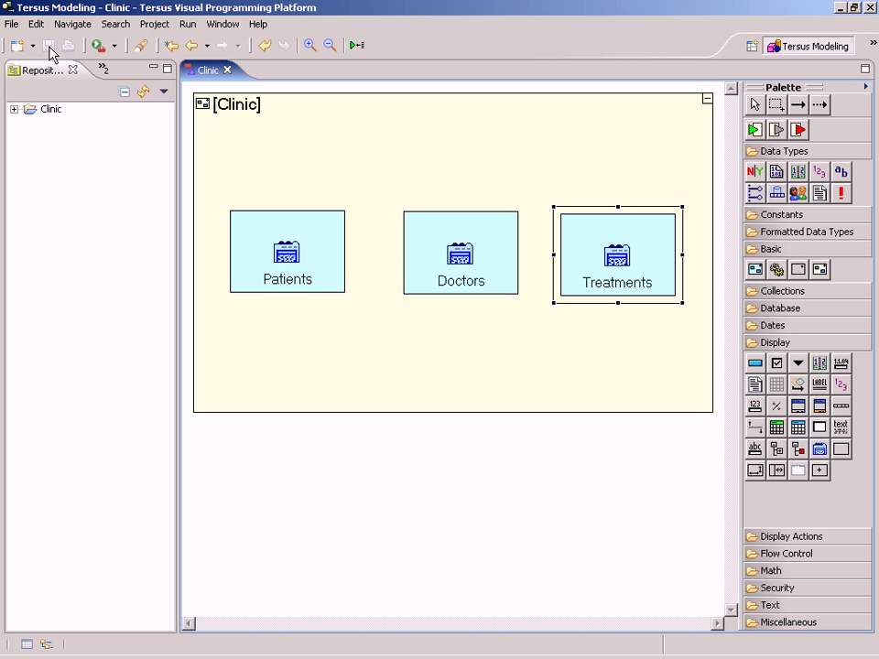
{"action": "left_click", "coordinate": [106, 69]}
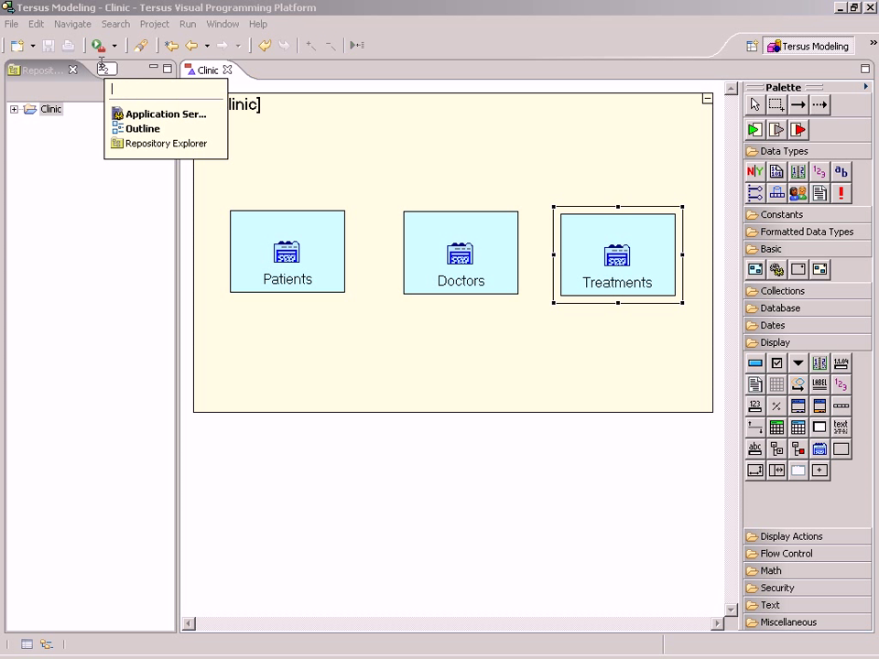
{"action": "left_click", "coordinate": [165, 114]}
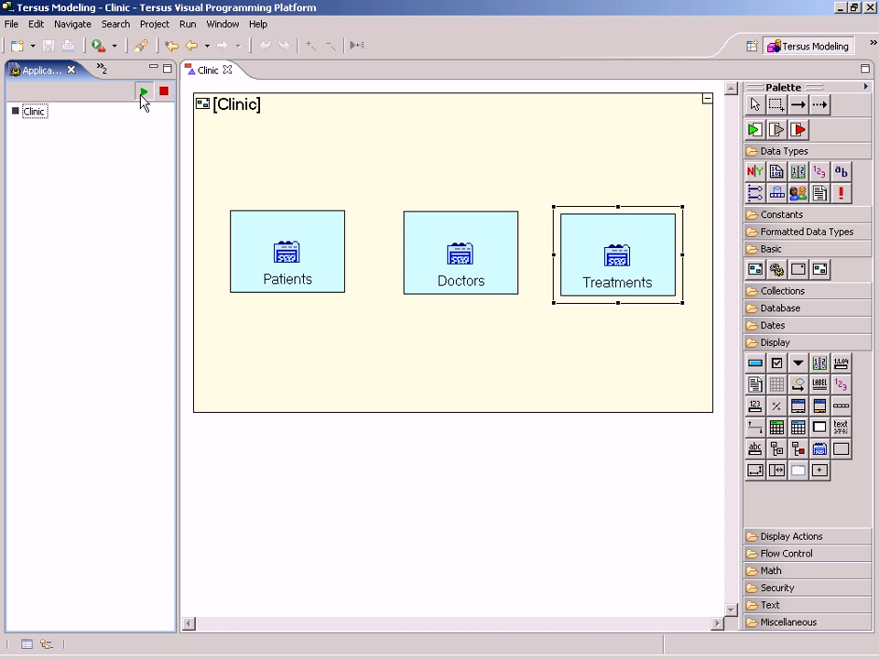
{"action": "mouse_move", "coordinate": [64, 124]}
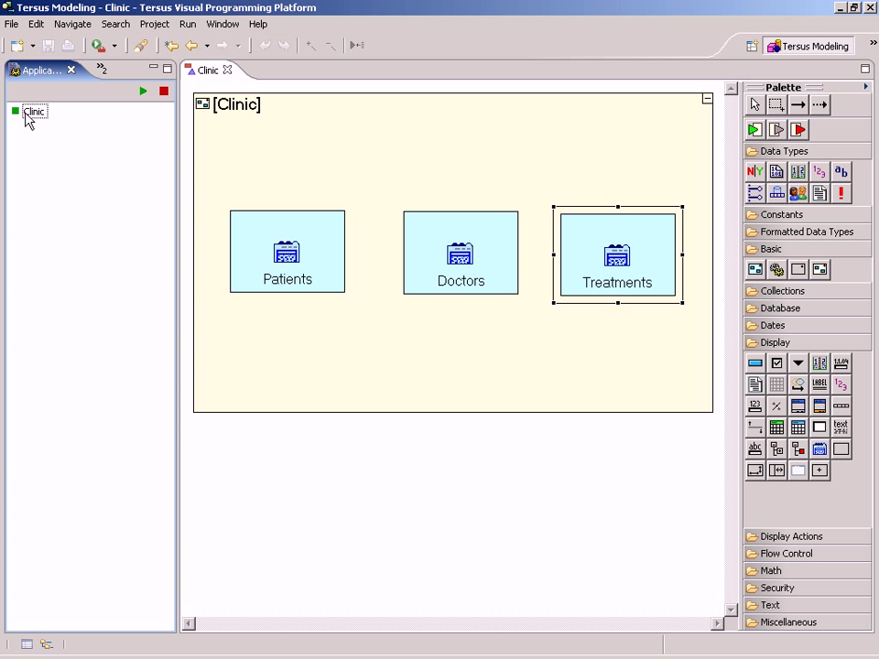
{"action": "left_click", "coordinate": [33, 111]}
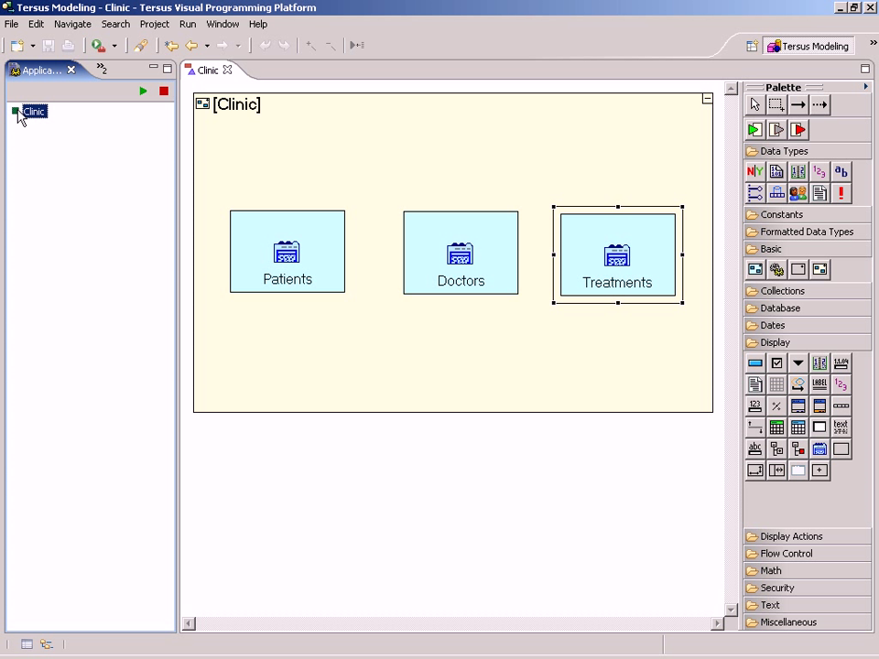
{"action": "left_click", "coordinate": [143, 91]}
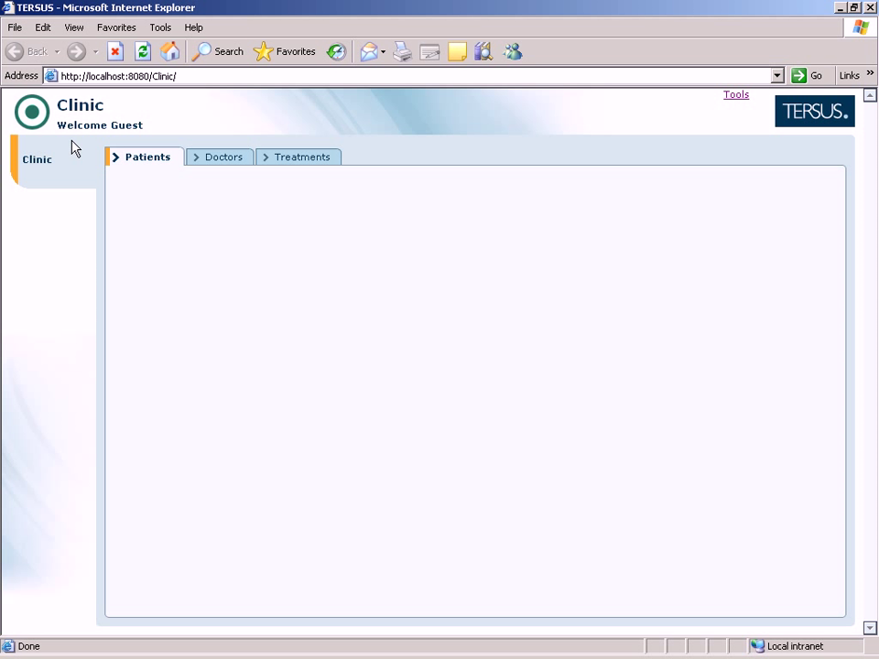
{"action": "mouse_move", "coordinate": [256, 216]}
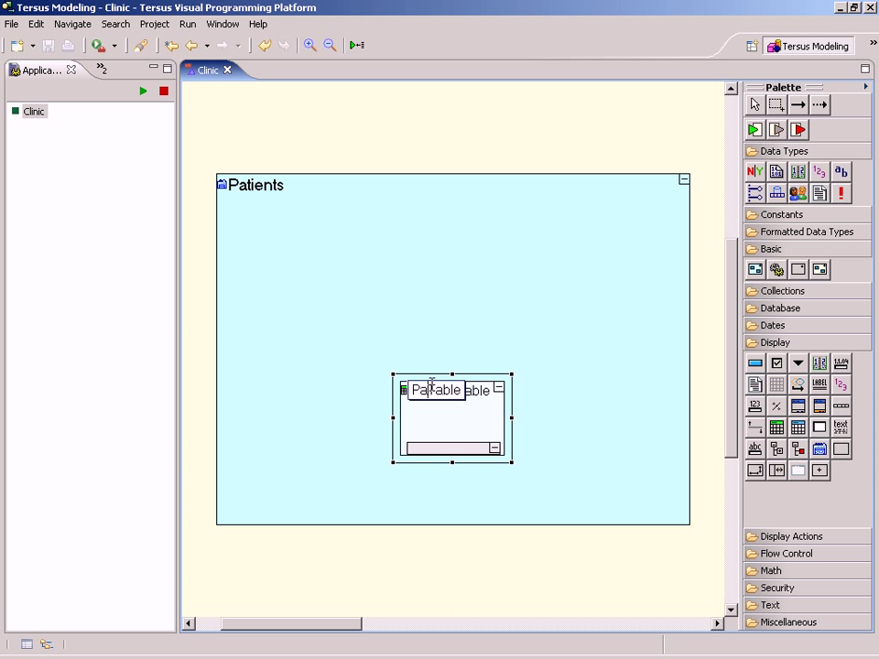
Name the table Patient Table, nest a Patients row in it with a Name text field
{"action": "type", "text": "Patient Table"}
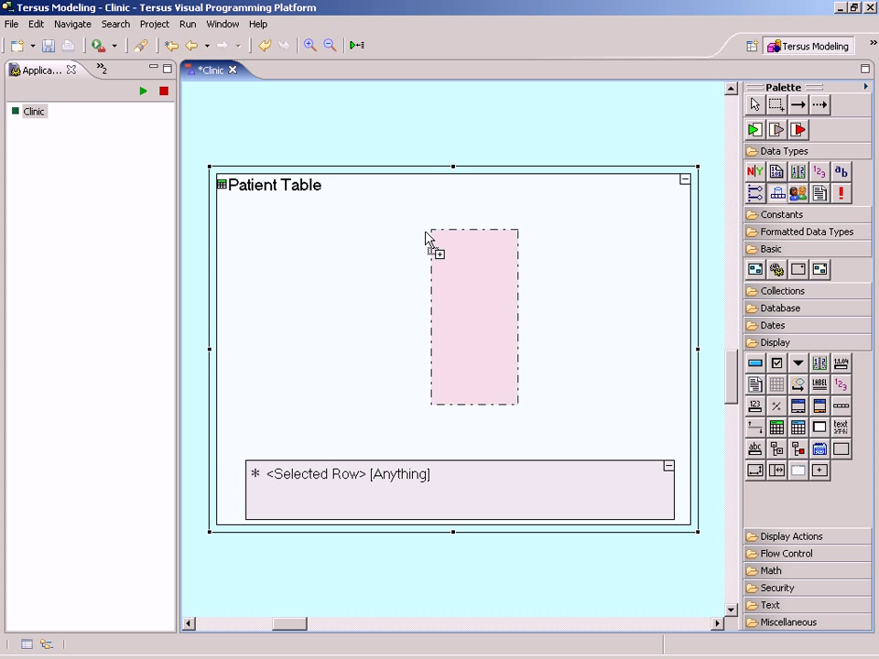
{"action": "left_click_drag", "start_coordinate": [472, 315], "coordinate": [430, 322]}
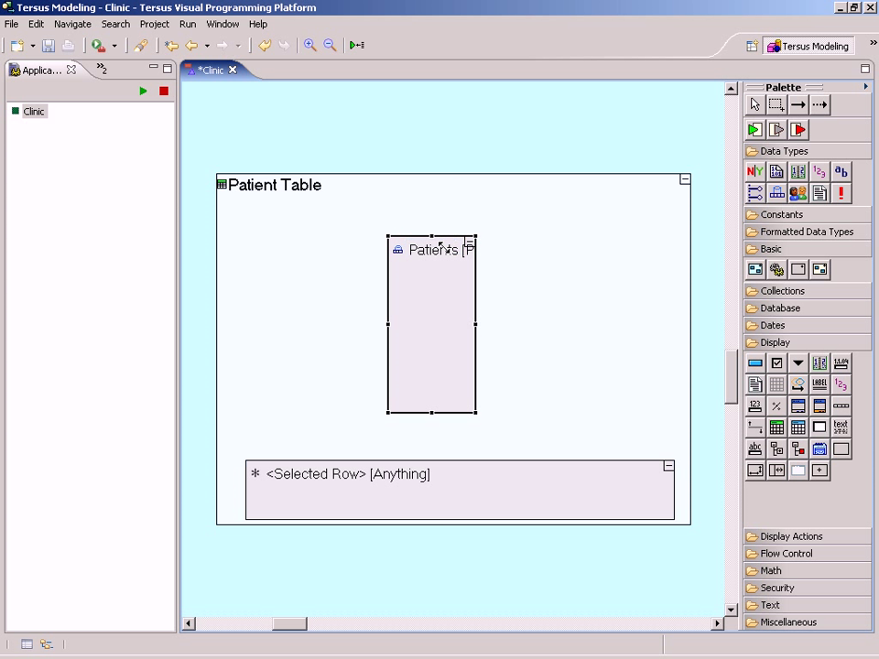
{"action": "mouse_move", "coordinate": [841, 183]}
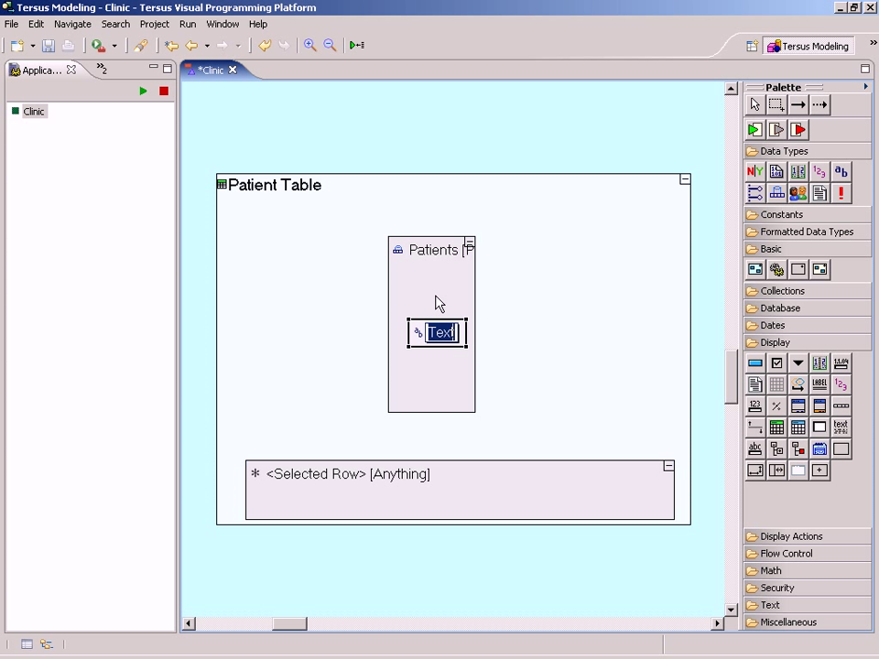
{"action": "type", "text": "Name"}
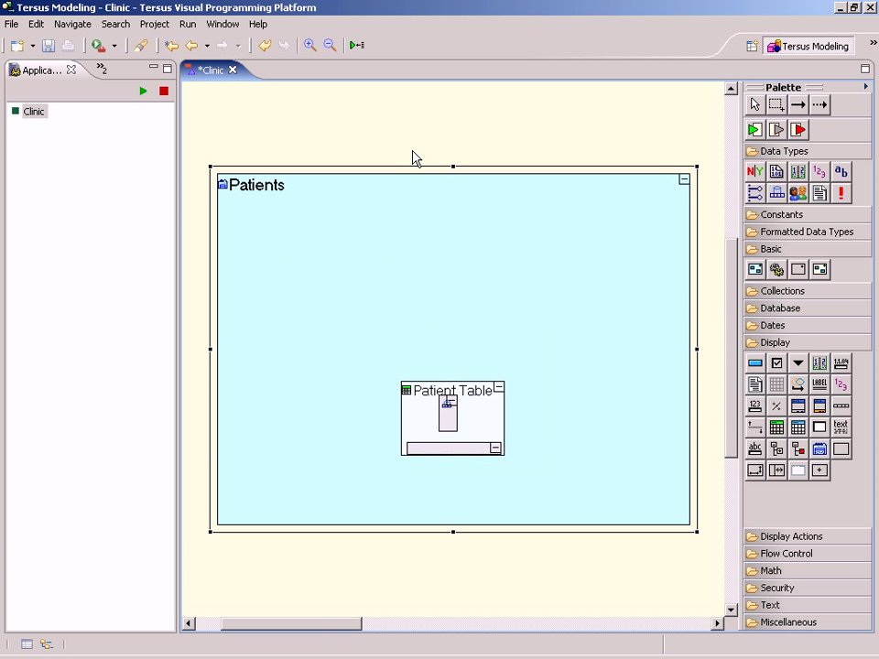
Add a New Patient button whose Alert action shows a text-constant message, then relaunch the app
{"action": "left_click_drag", "start_coordinate": [374, 229], "coordinate": [491, 279]}
{"action": "type", "text": "New Patient"}
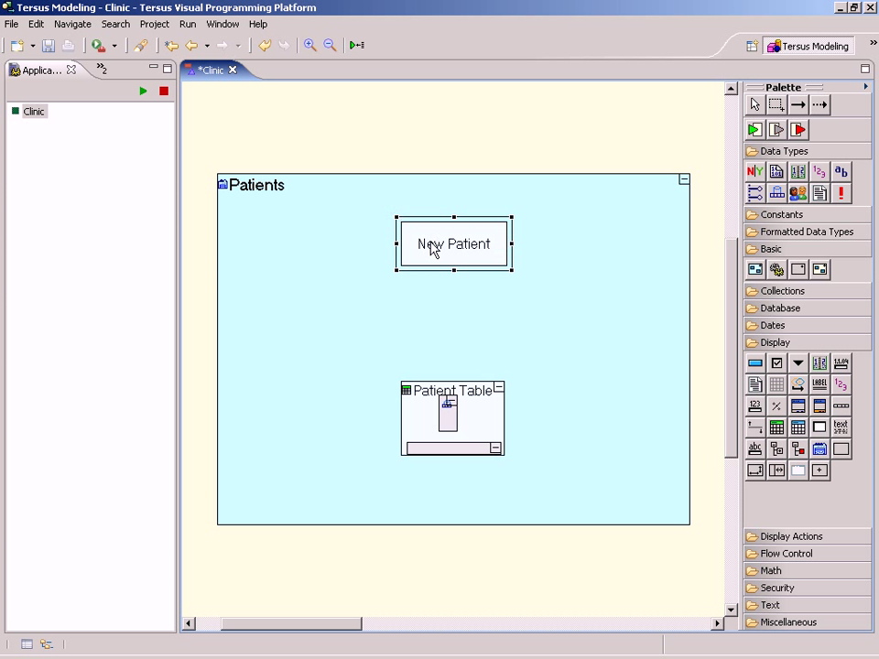
{"action": "double_click", "coordinate": [452, 244]}
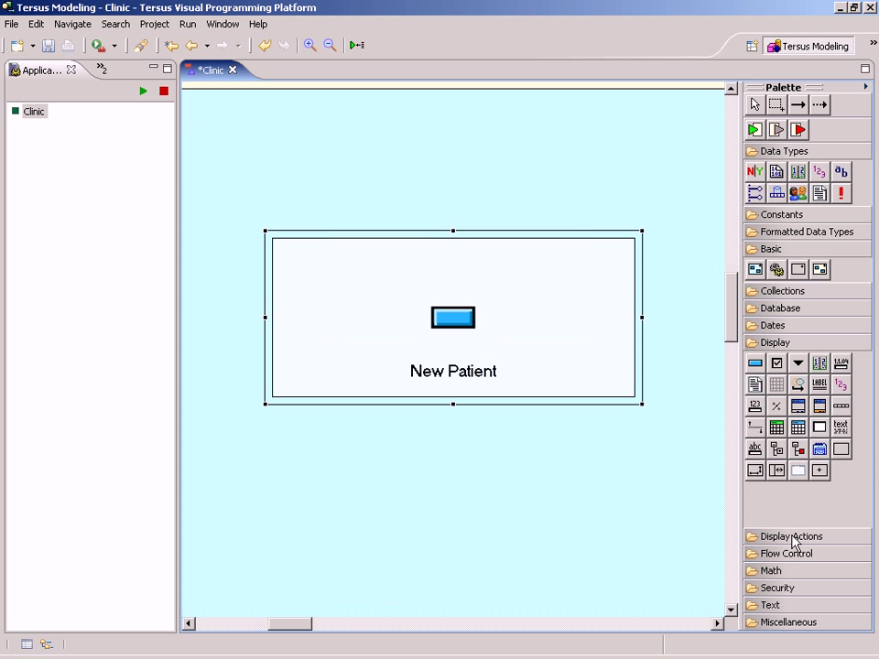
{"action": "left_click", "coordinate": [789, 537]}
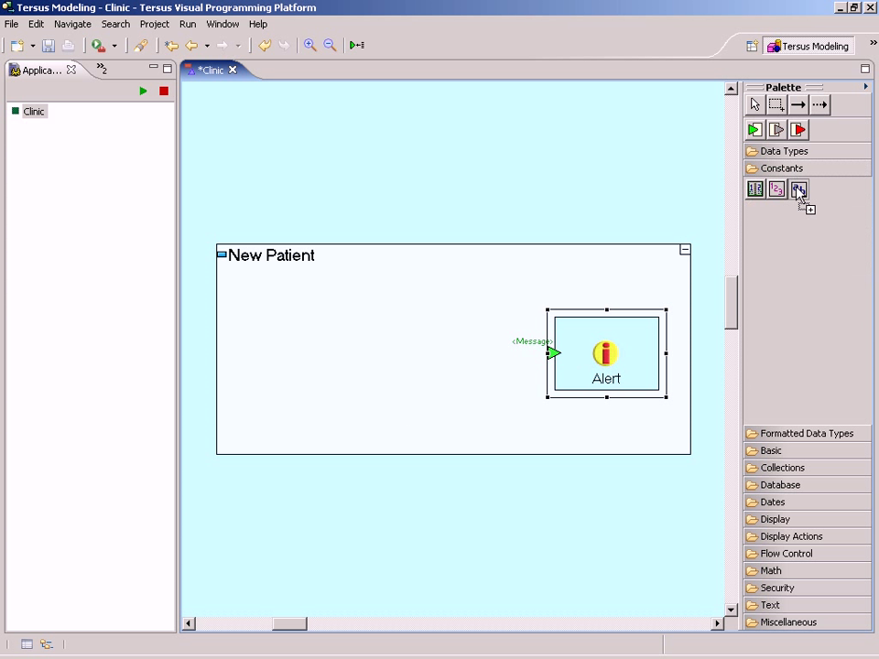
{"action": "left_click", "coordinate": [798, 189]}
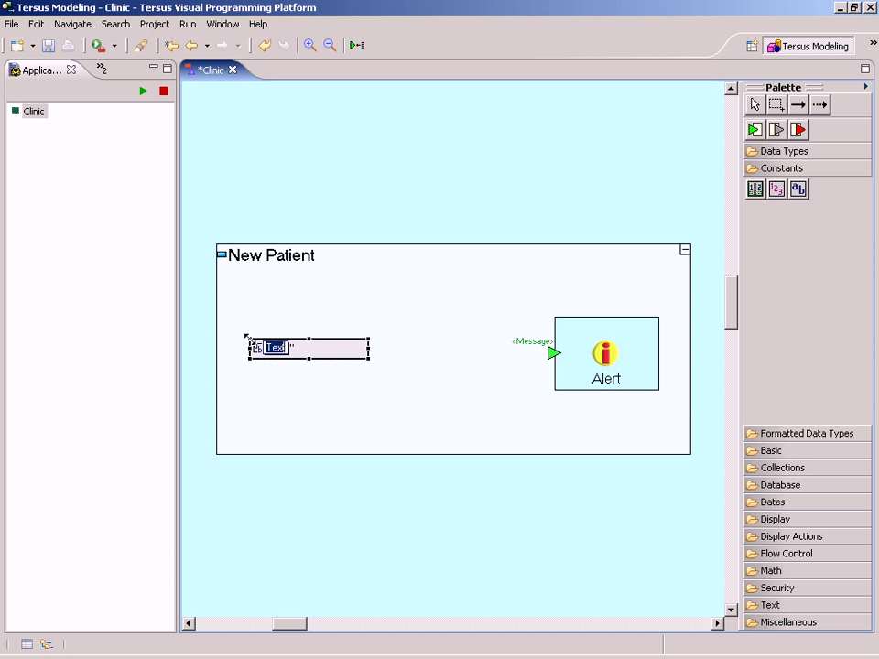
{"action": "type", "text": "New Patient not implem"}
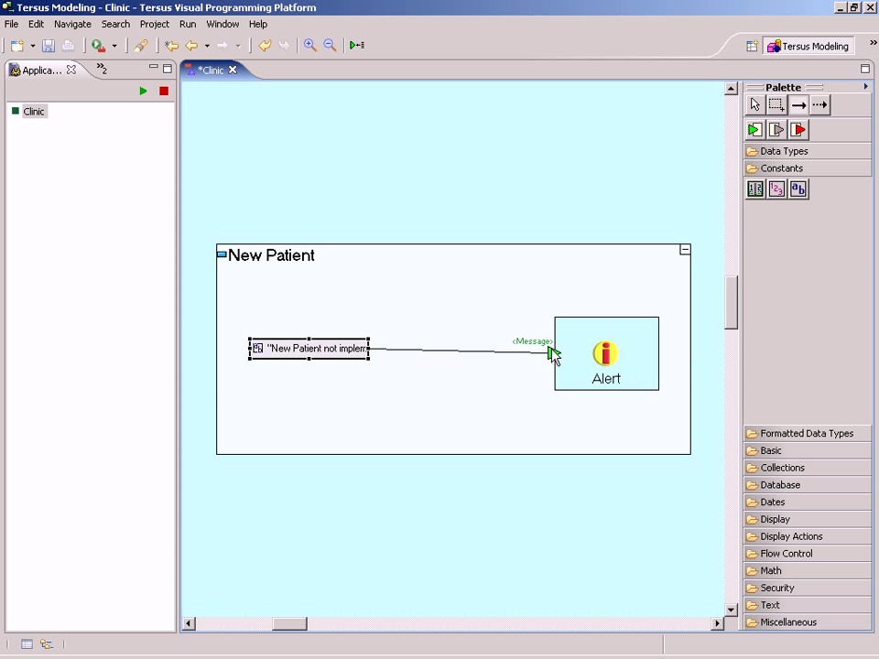
{"action": "left_click", "coordinate": [48, 46]}
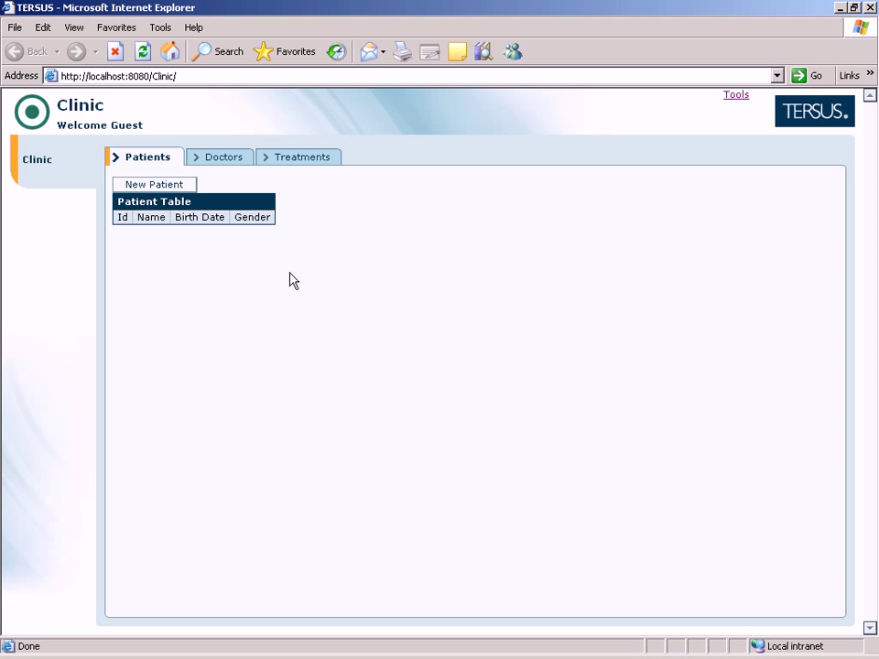
{"action": "mouse_move", "coordinate": [154, 227]}
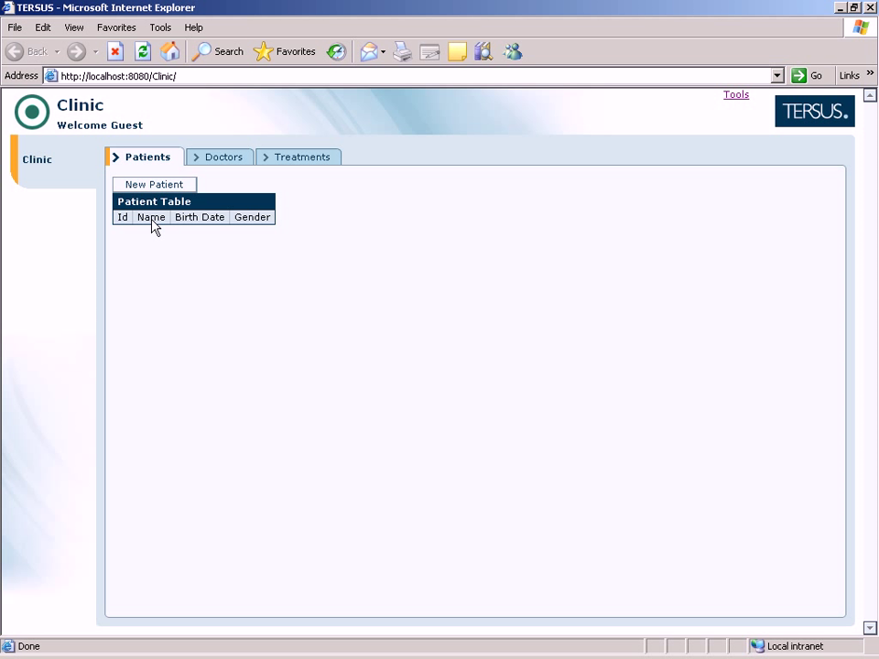
{"action": "mouse_move", "coordinate": [198, 231]}
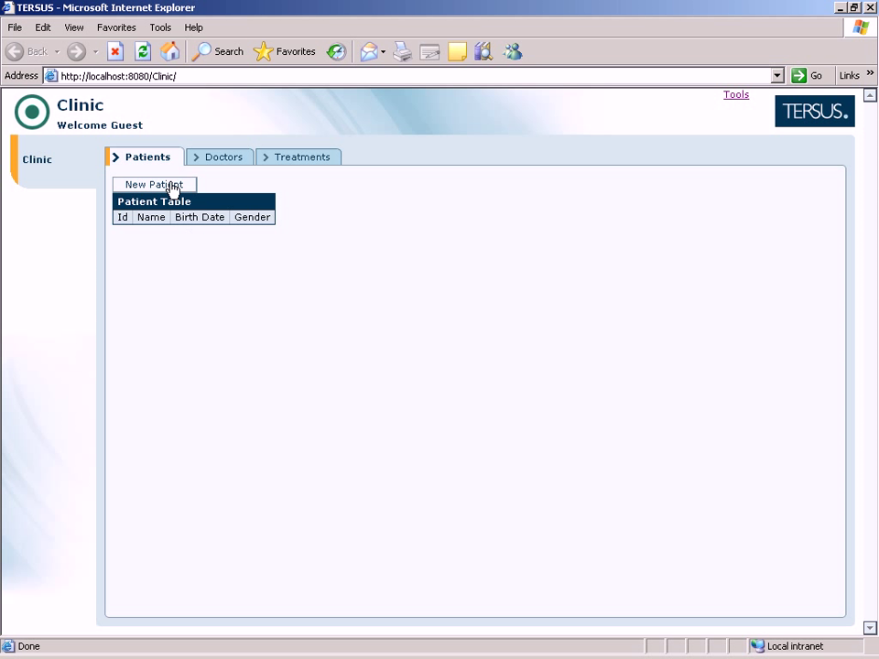
{"action": "left_click", "coordinate": [154, 183]}
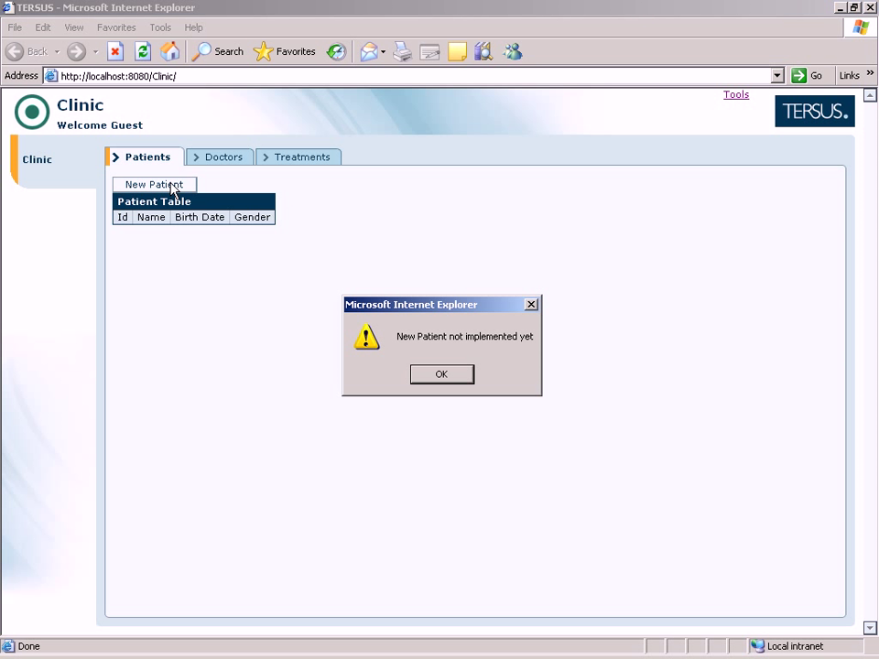
{"action": "mouse_move", "coordinate": [391, 367]}
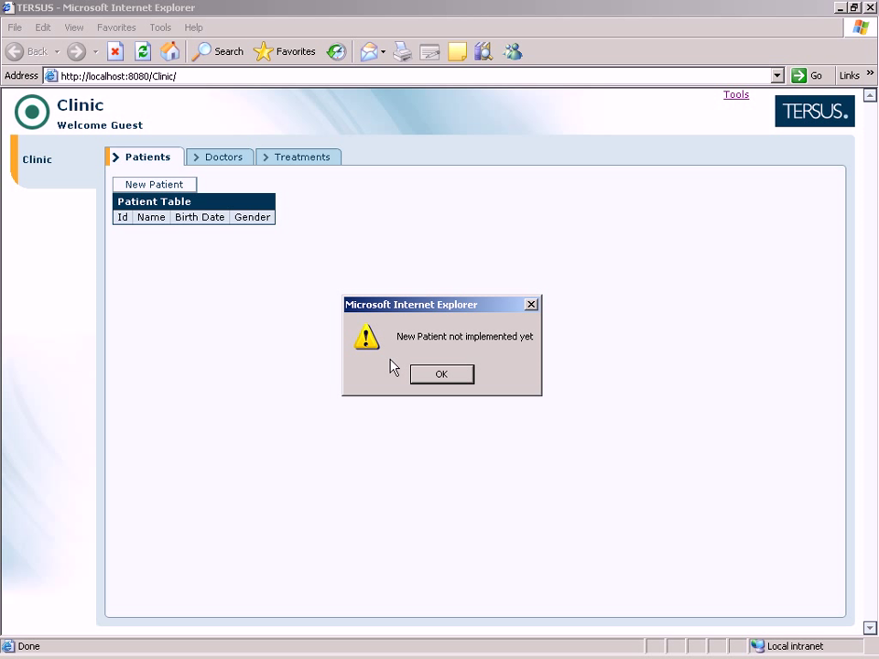
{"action": "mouse_move", "coordinate": [417, 377]}
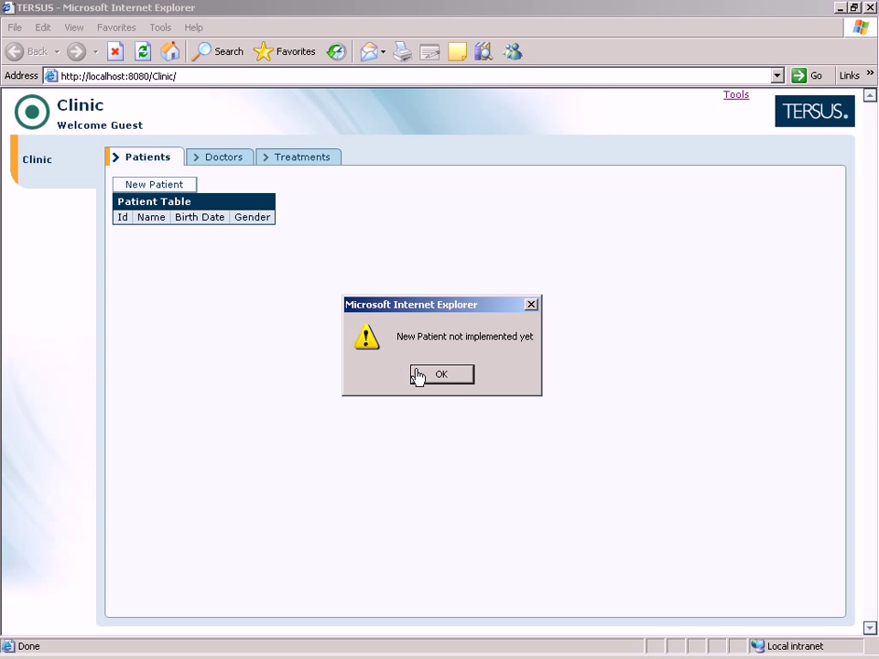
{"action": "left_click", "coordinate": [441, 373]}
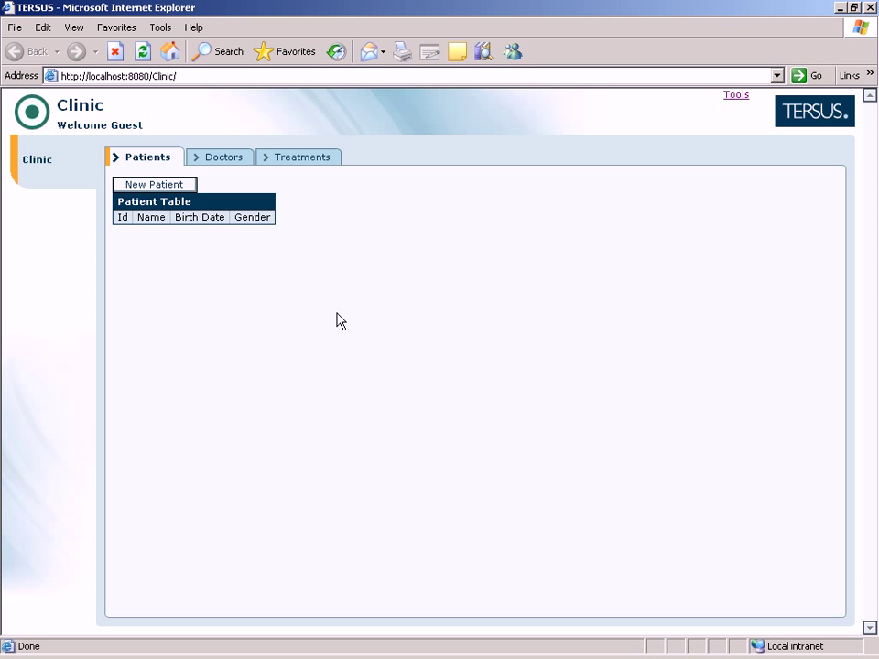
{"action": "mouse_move", "coordinate": [359, 322]}
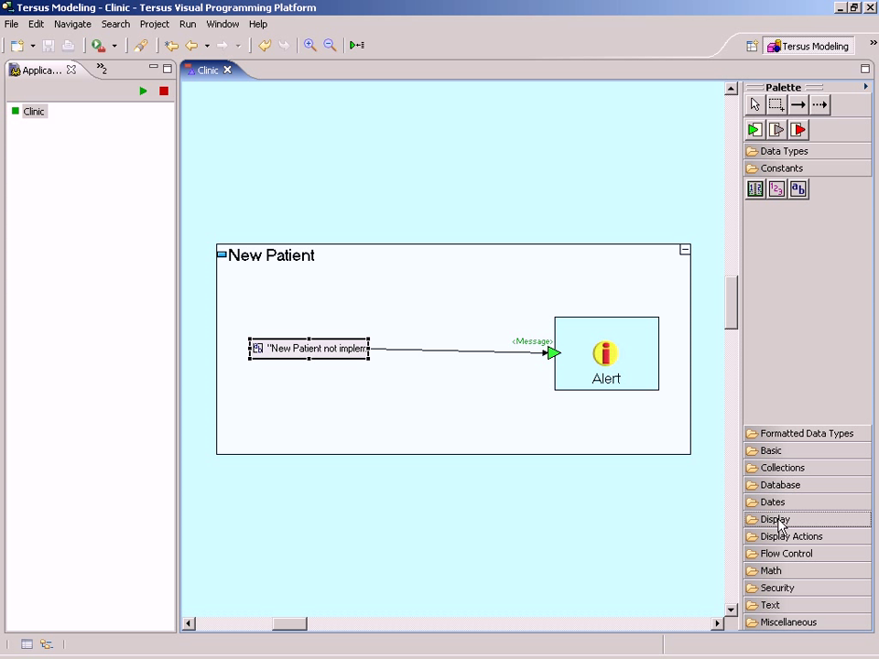
Place a Separator between New Patient and Patient Table, then run the app to preview it
{"action": "left_click", "coordinate": [775, 520]}
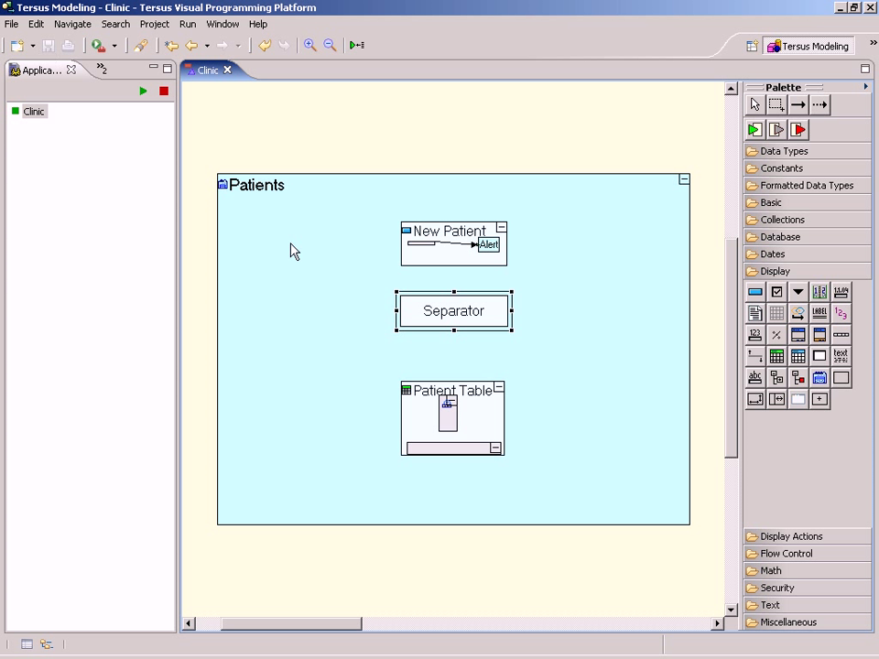
{"action": "left_click", "coordinate": [143, 92]}
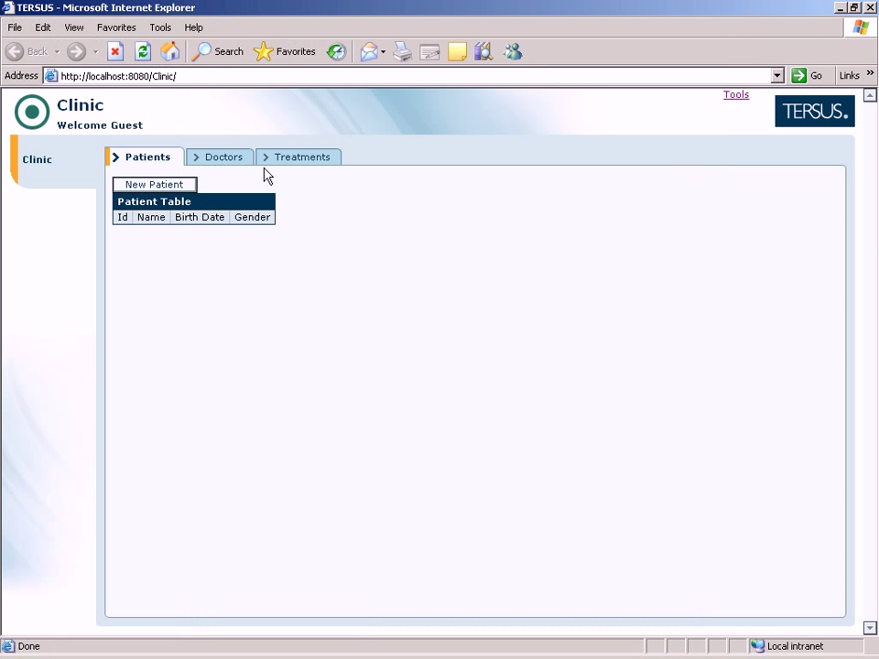